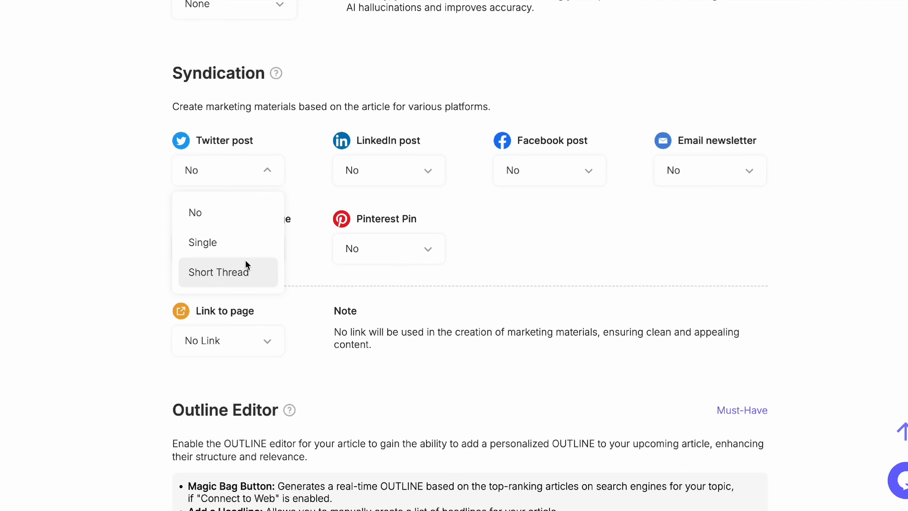
Navigate to the Integrations page showing WordPress, OpenAI and Anthropic API key fields
click(219, 272)
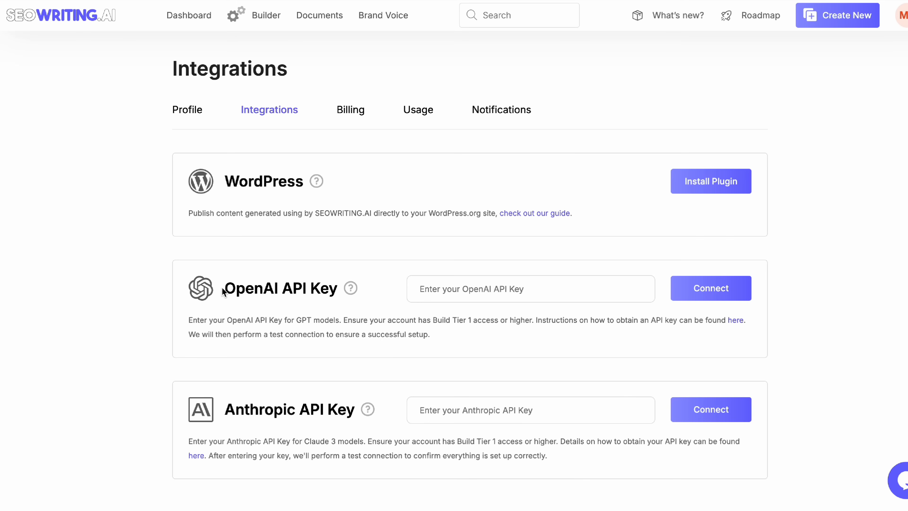
double_click(280, 289)
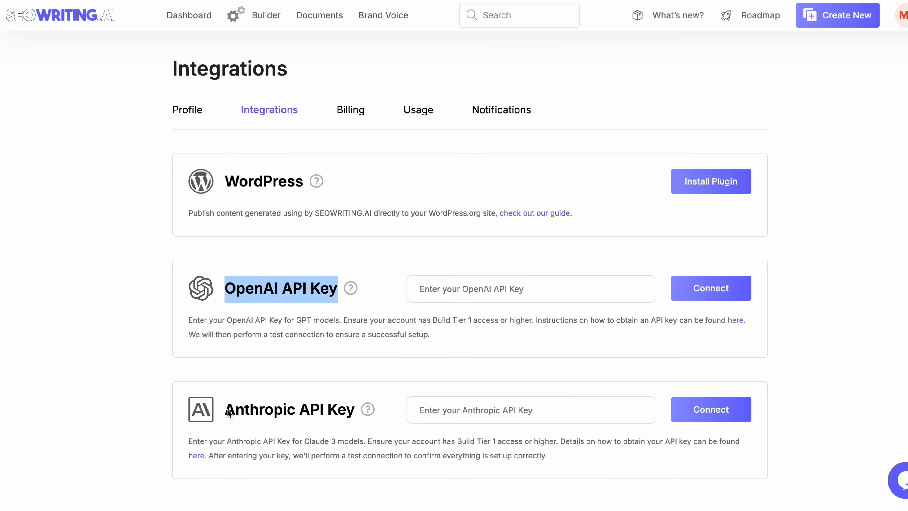